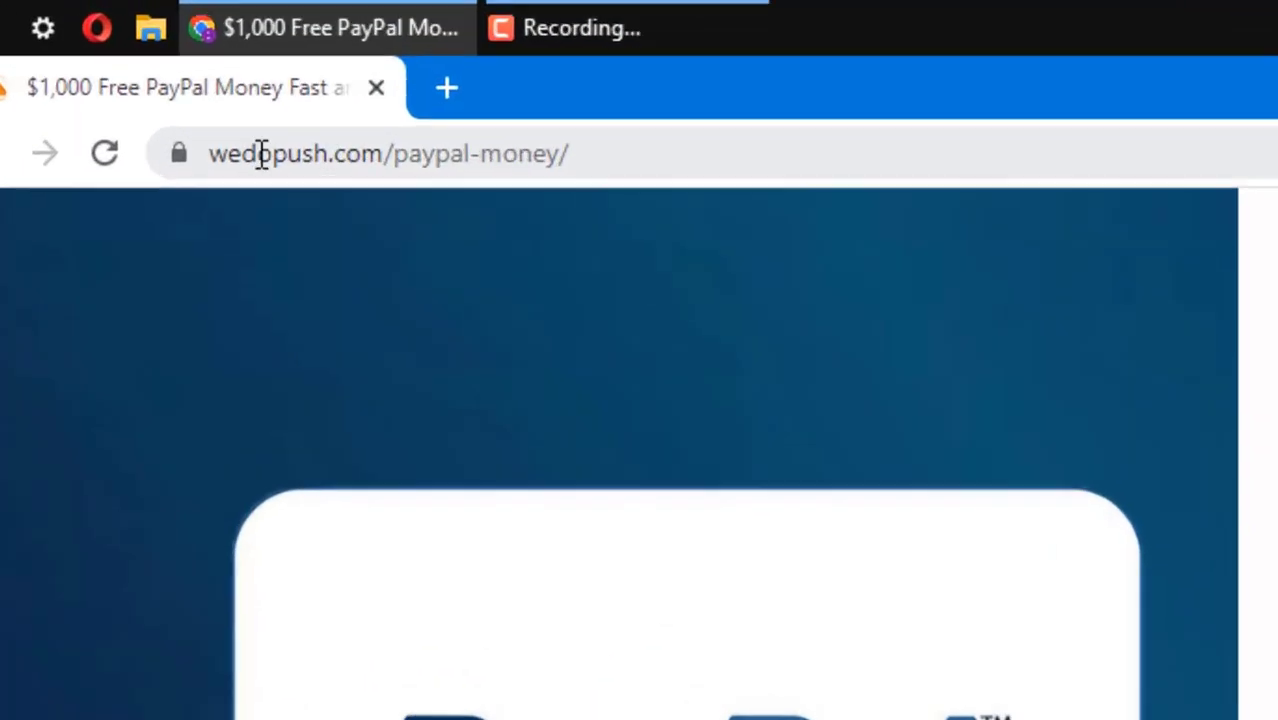
Highlight the PayPal page's description paragraphs and scroll down to the email form
{"action": "left_click", "coordinate": [388, 153]}
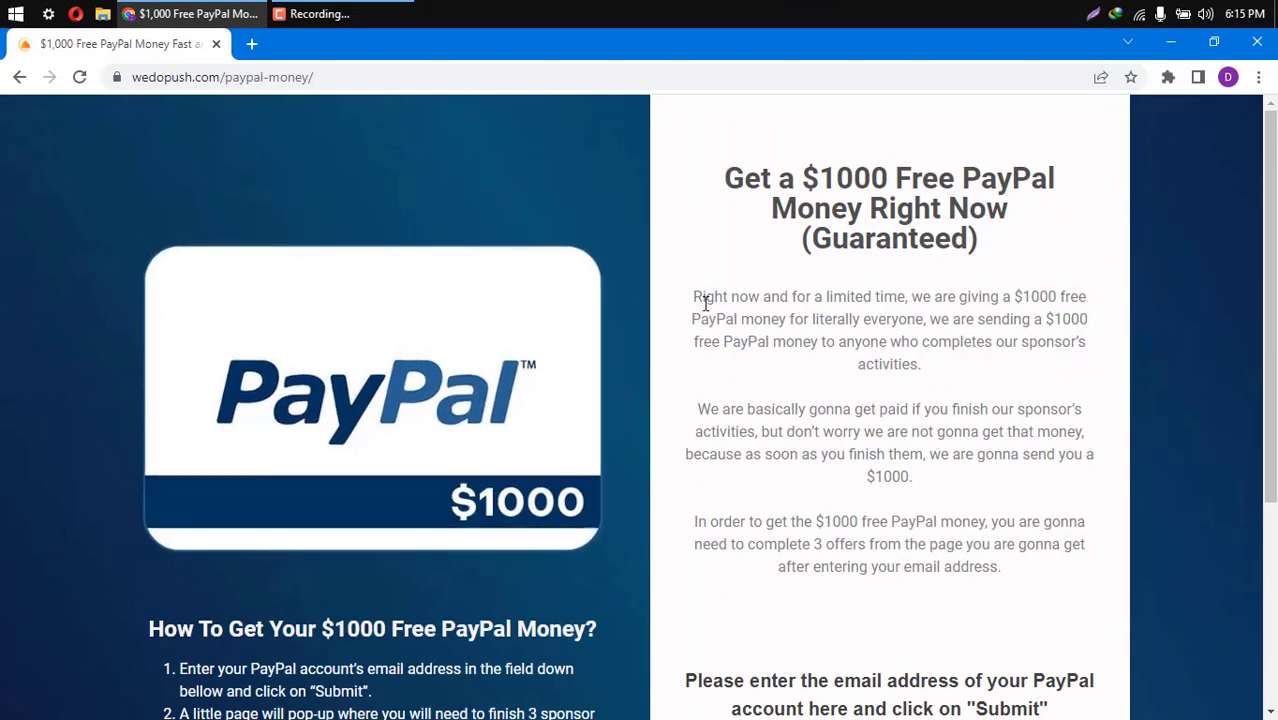
{"action": "left_click_drag", "start_coordinate": [694, 296], "coordinate": [1010, 567]}
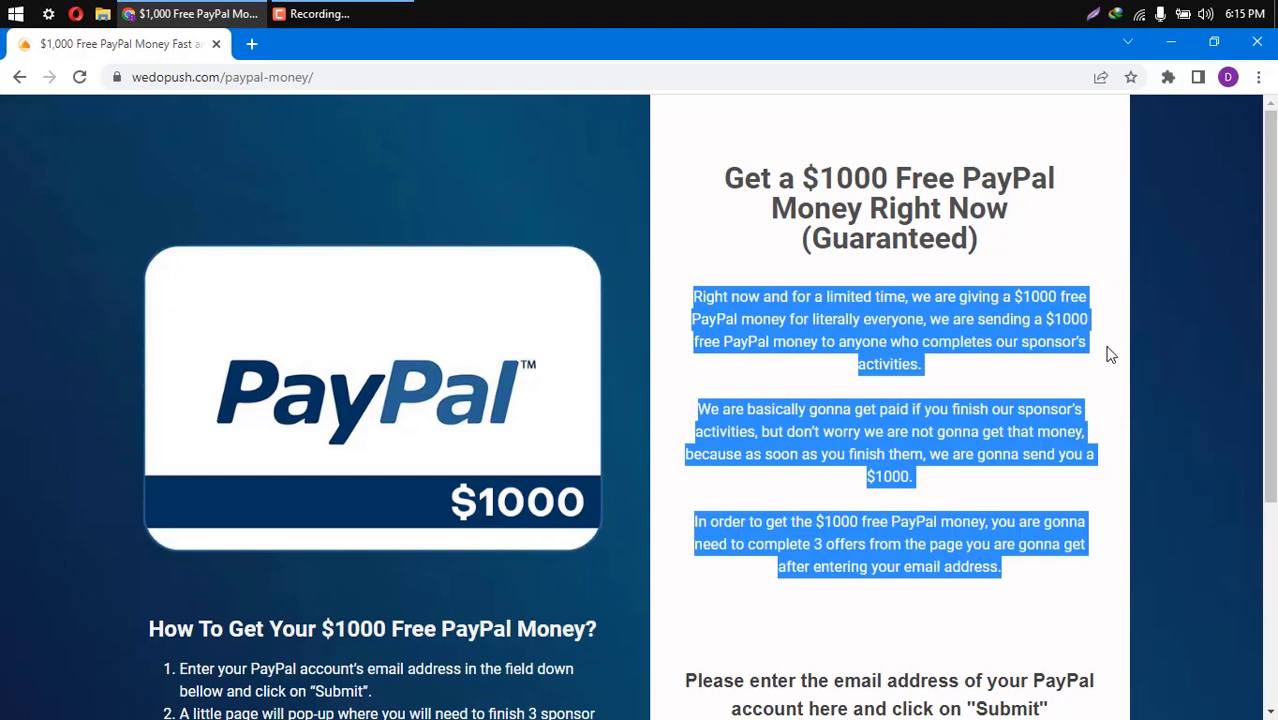
{"action": "scroll", "scroll_direction": "down", "scroll_amount": 3}
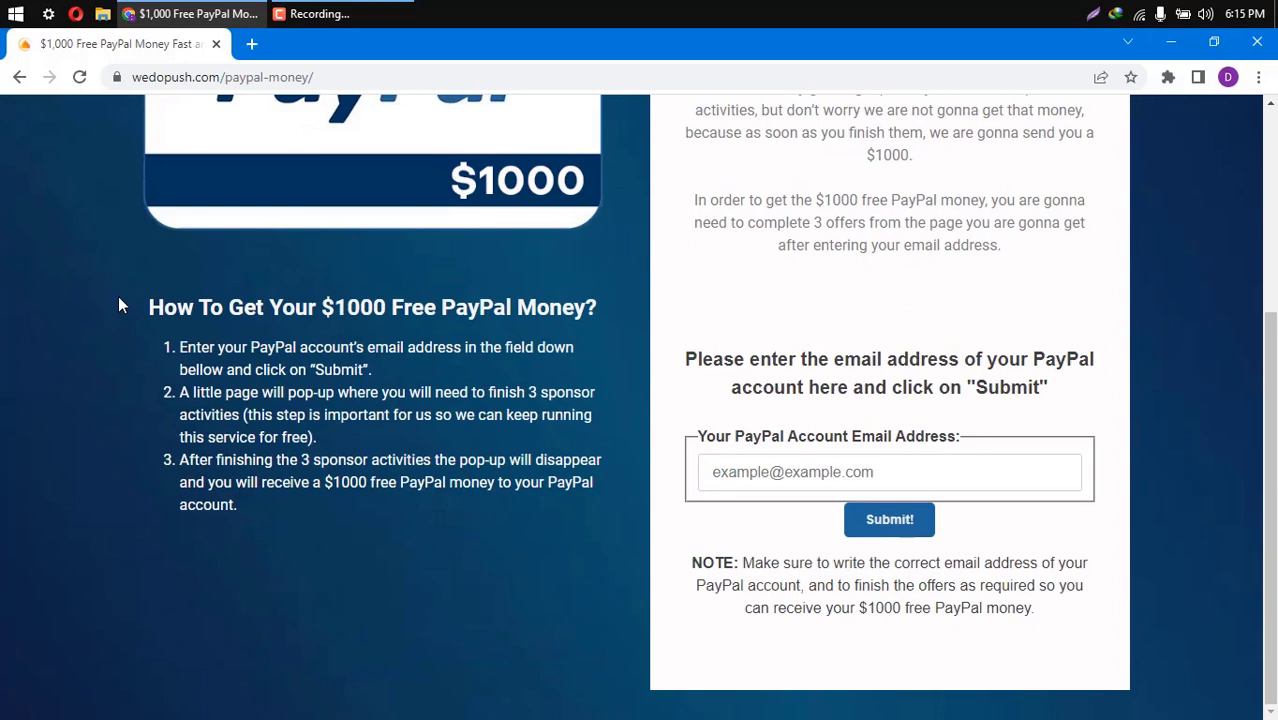
Highlight the prompt asking for the PayPal account email, then clear the highlight
{"action": "left_click_drag", "start_coordinate": [148, 300], "coordinate": [237, 505]}
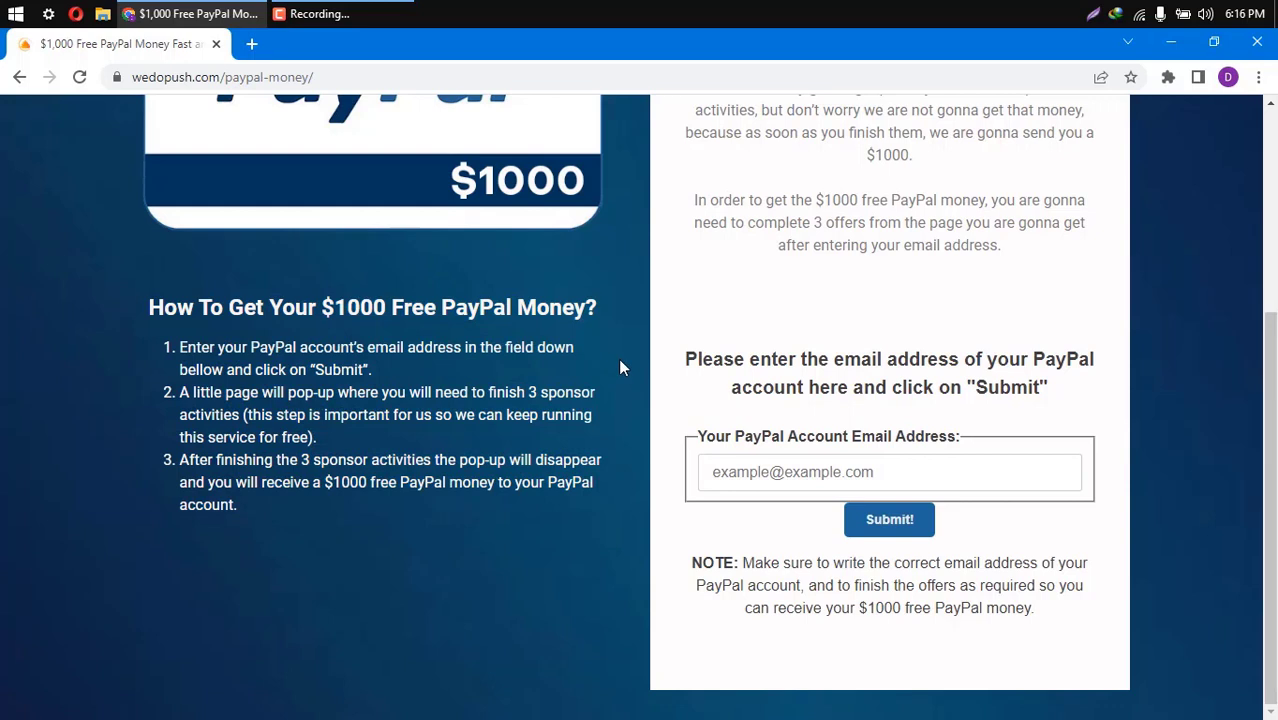
{"action": "left_click_drag", "start_coordinate": [685, 359], "coordinate": [1047, 387]}
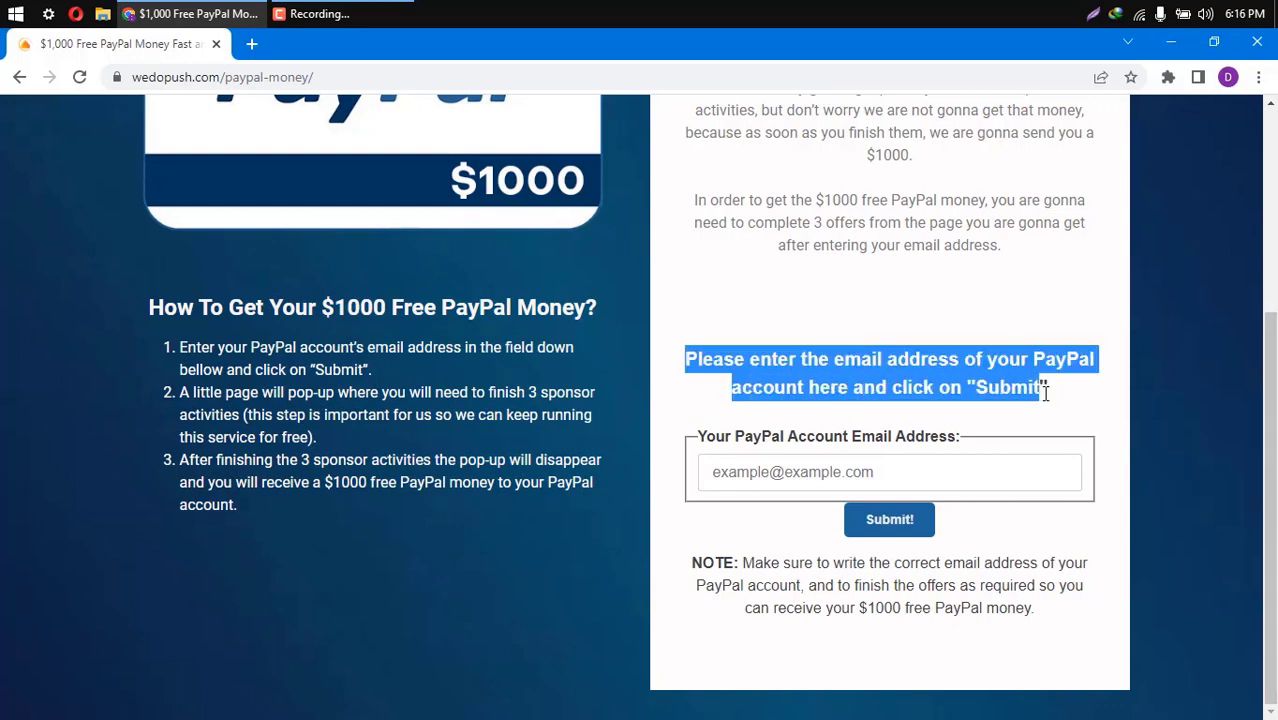
{"action": "left_click", "coordinate": [1045, 390]}
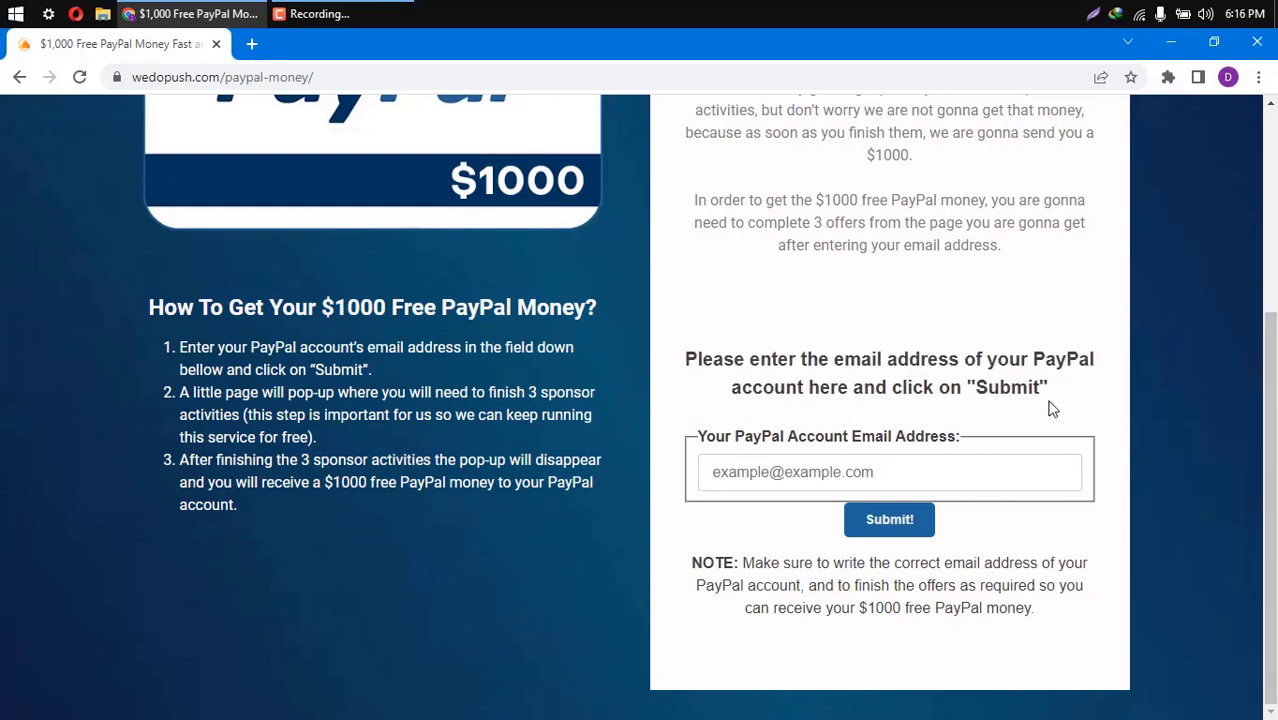
{"action": "left_click", "coordinate": [889, 472]}
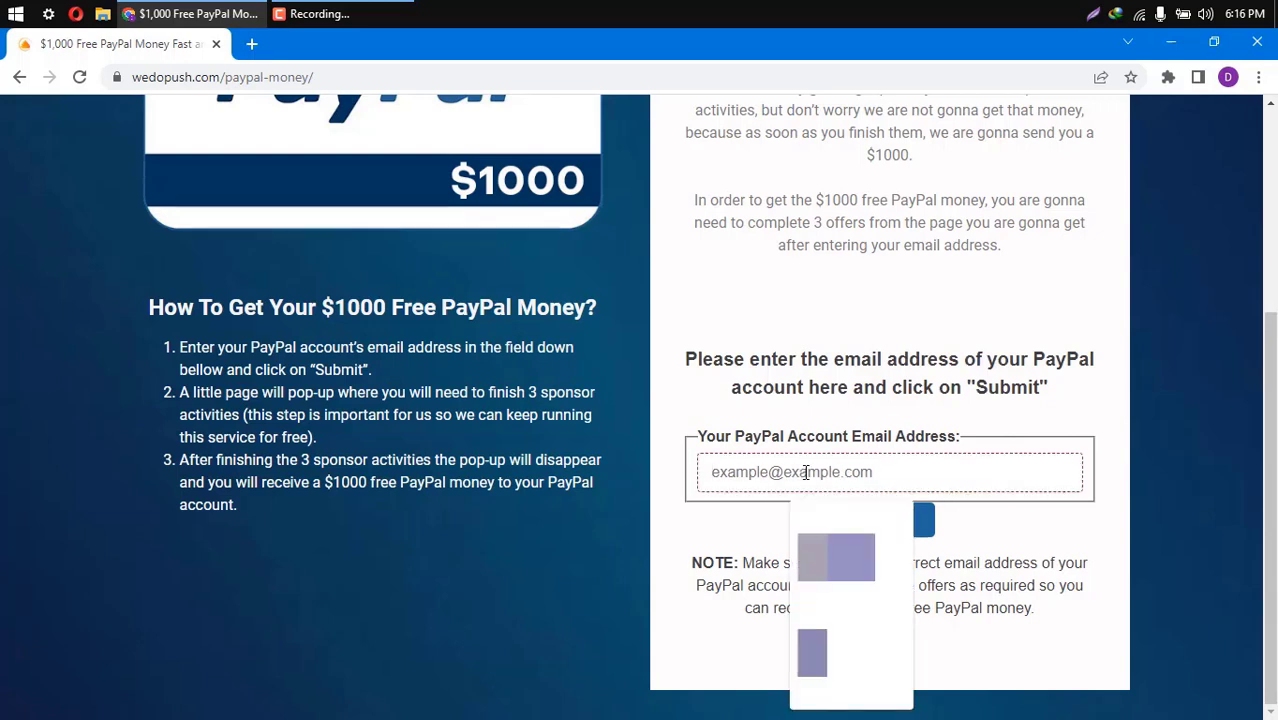
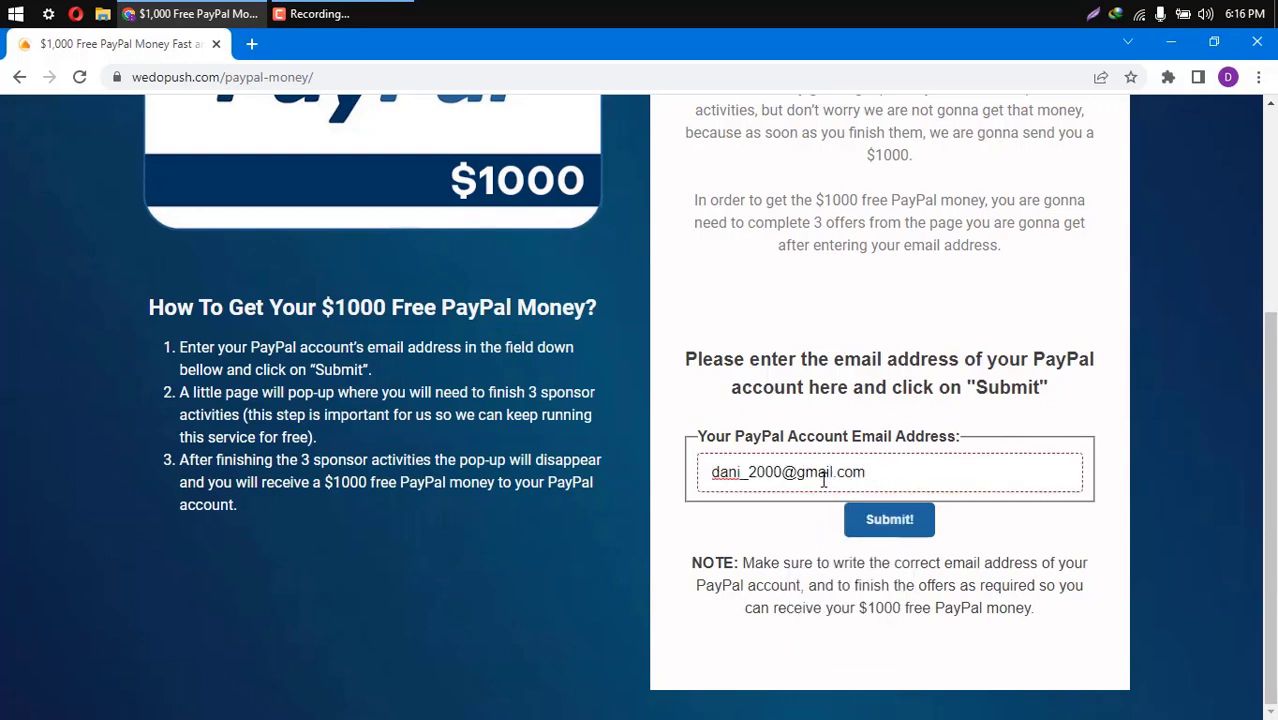
{"action": "mouse_move", "coordinate": [909, 480]}
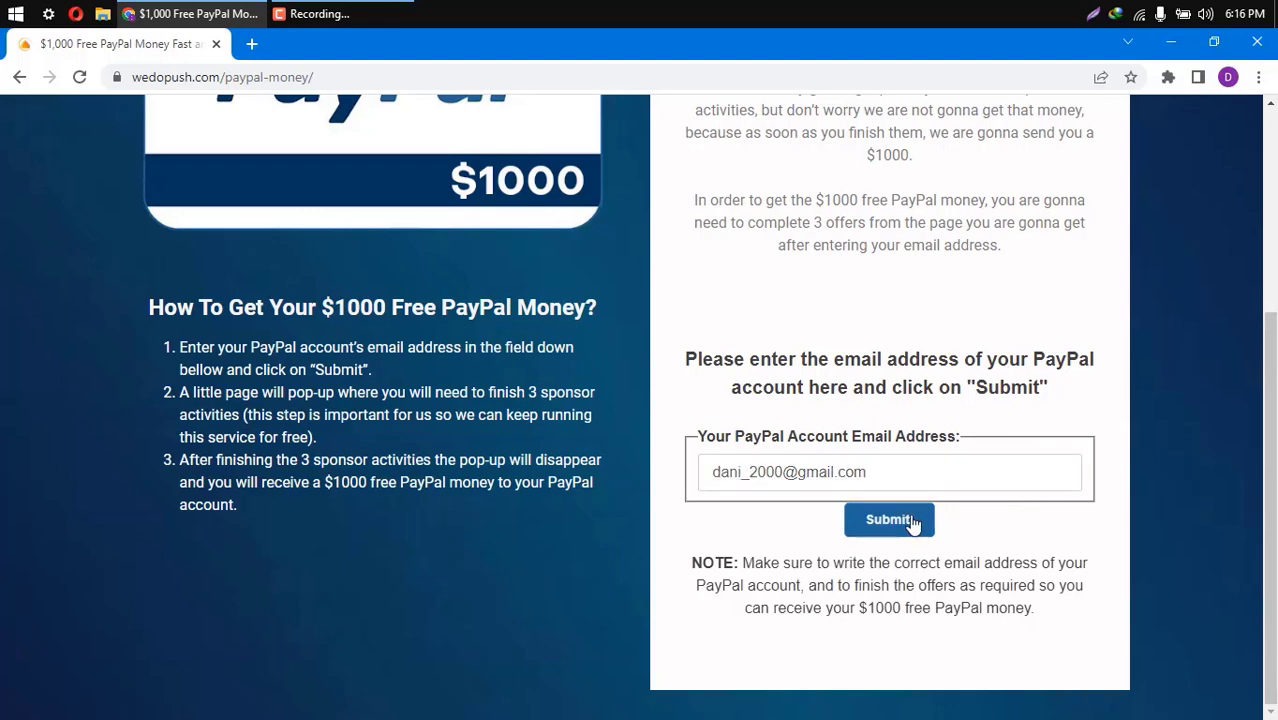
{"action": "left_click", "coordinate": [889, 519]}
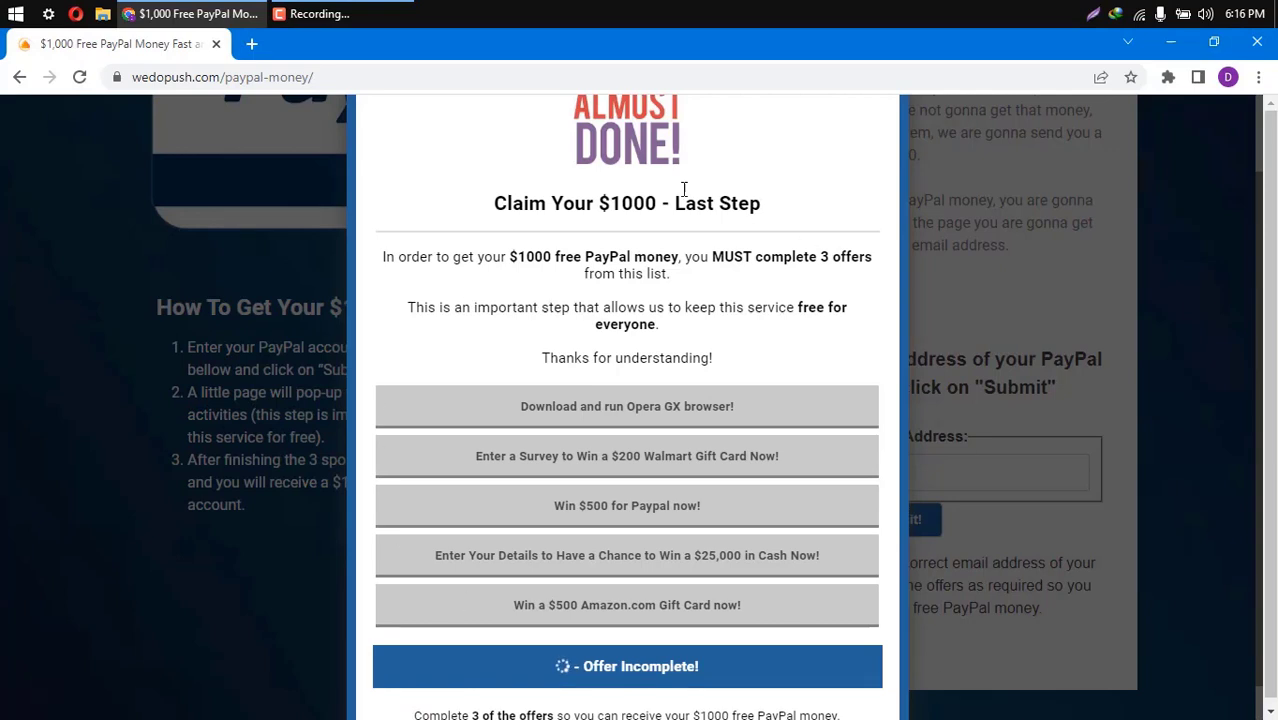
{"action": "mouse_move", "coordinate": [716, 256]}
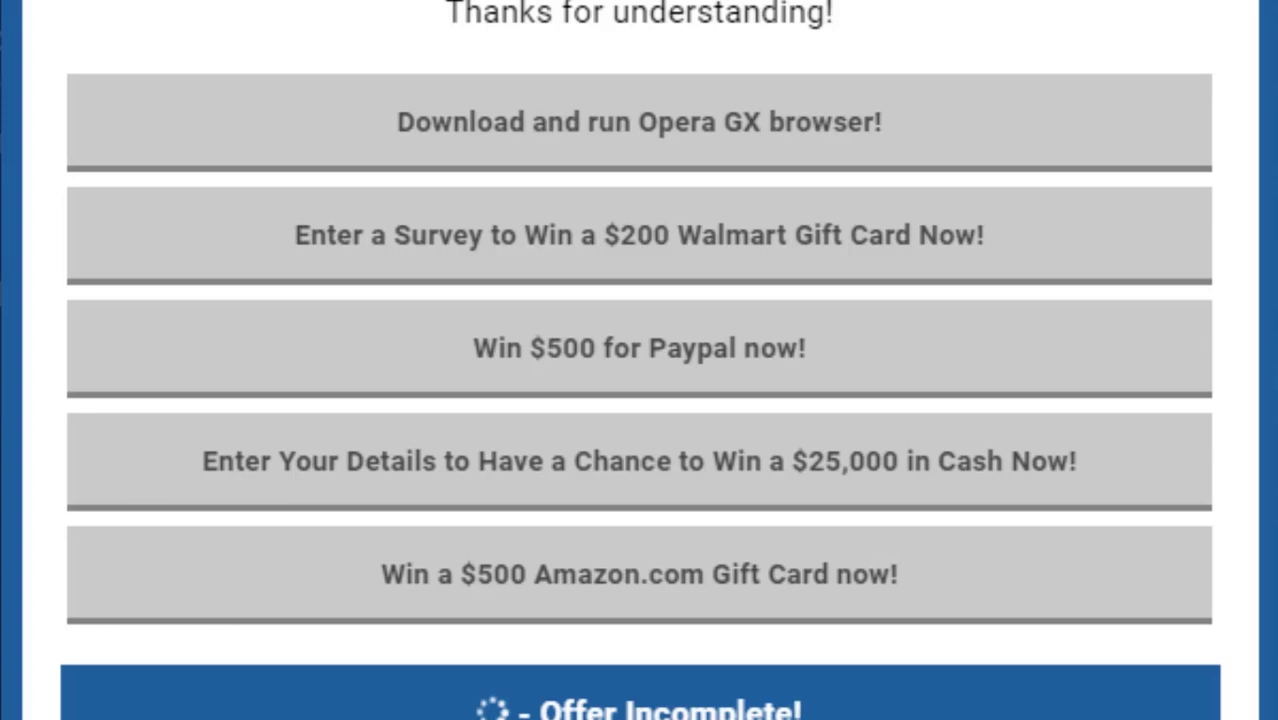
{"action": "mouse_move", "coordinate": [430, 400]}
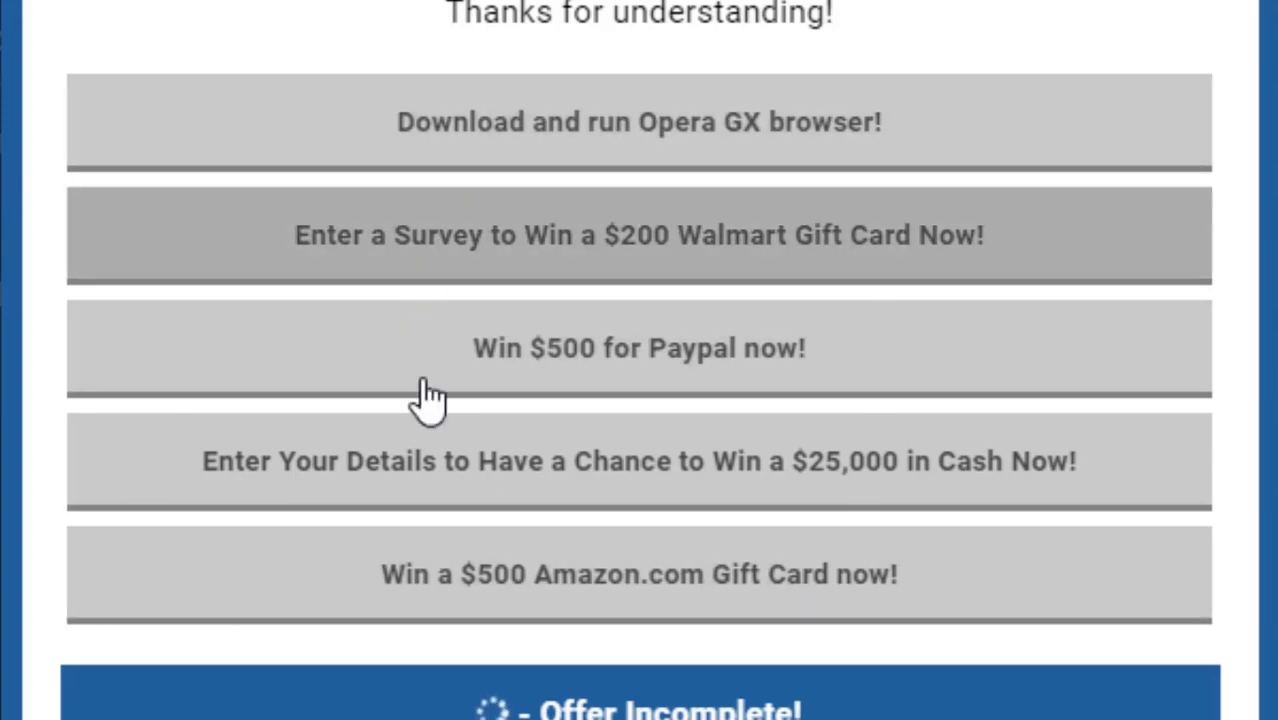
{"action": "mouse_move", "coordinate": [755, 635]}
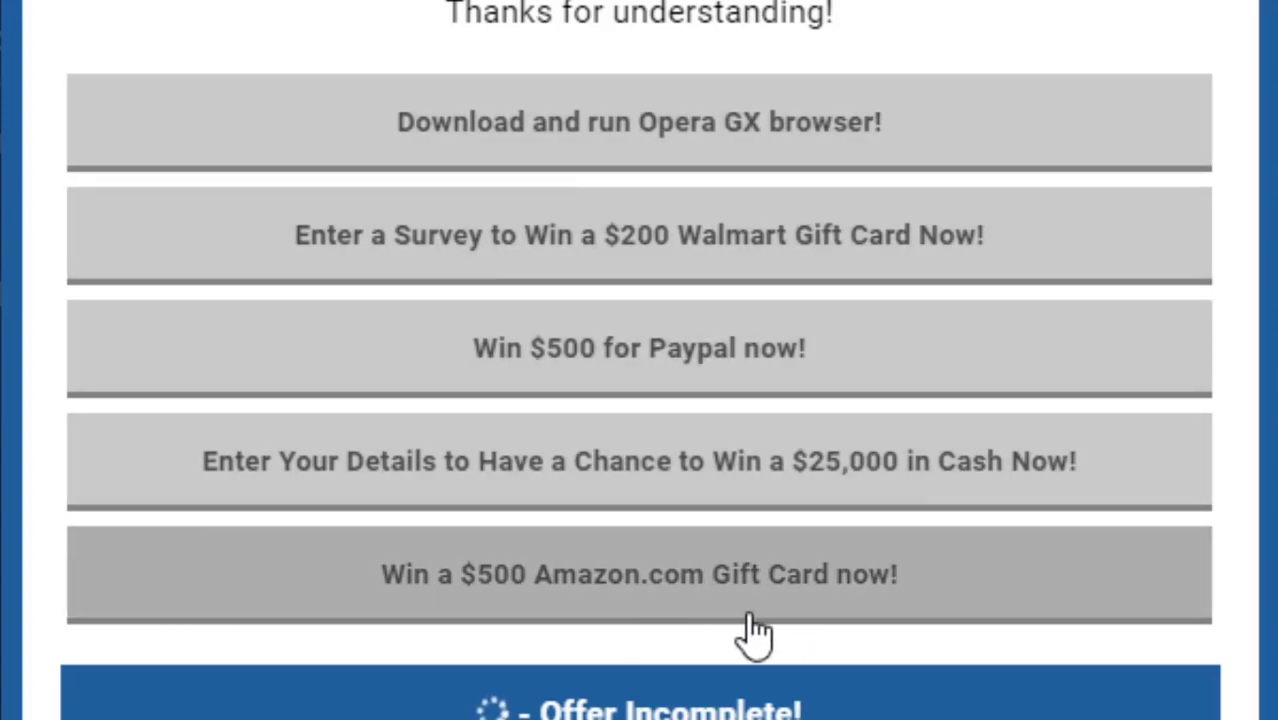
{"action": "mouse_move", "coordinate": [925, 235]}
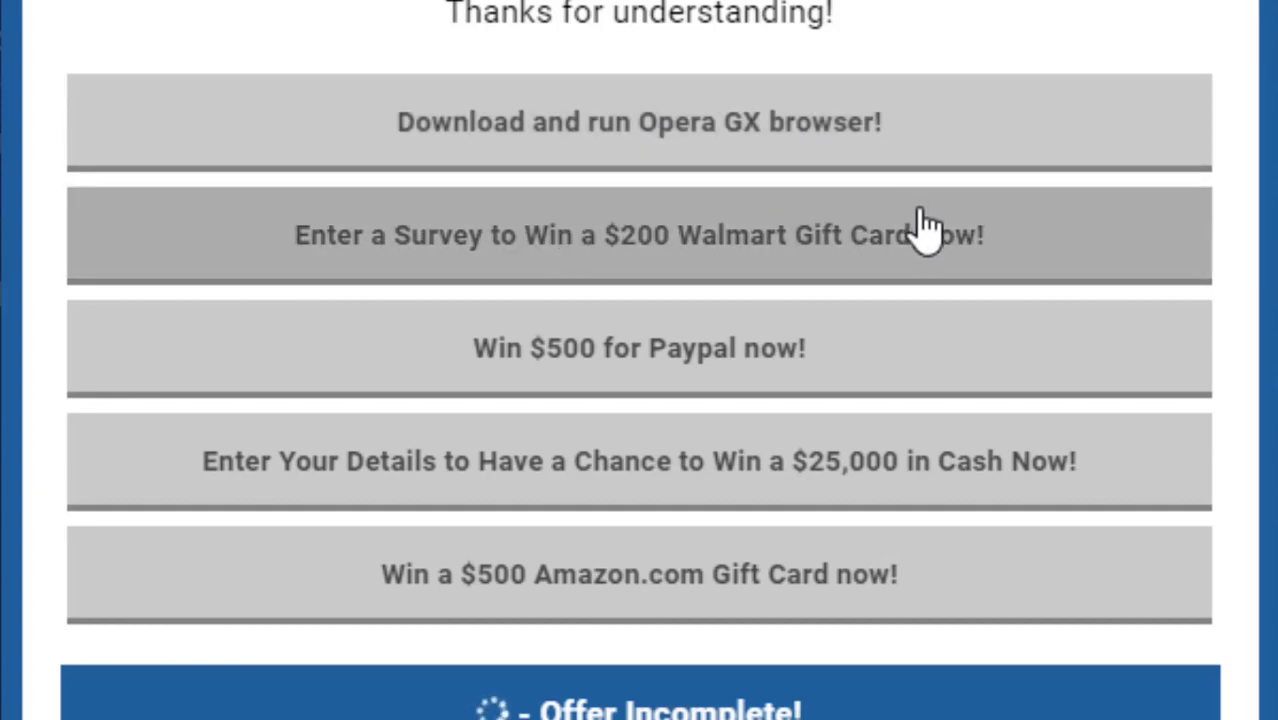
{"action": "mouse_move", "coordinate": [405, 527]}
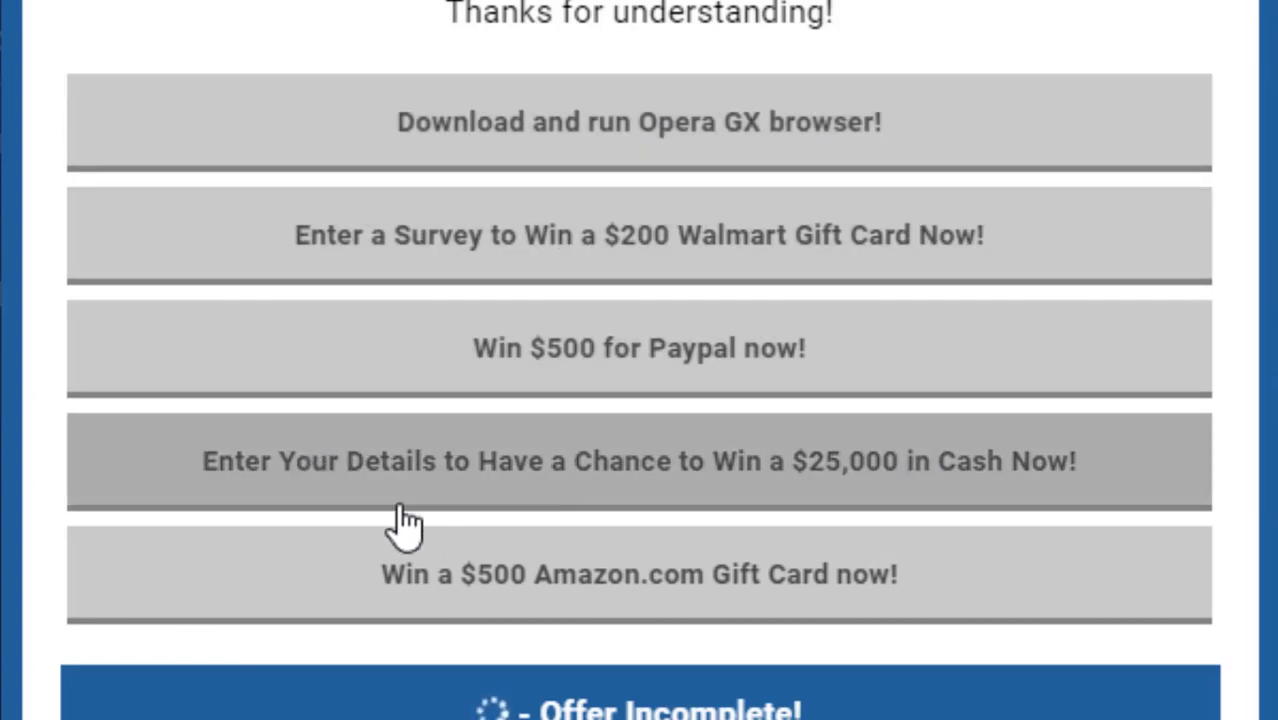
{"action": "mouse_move", "coordinate": [805, 240]}
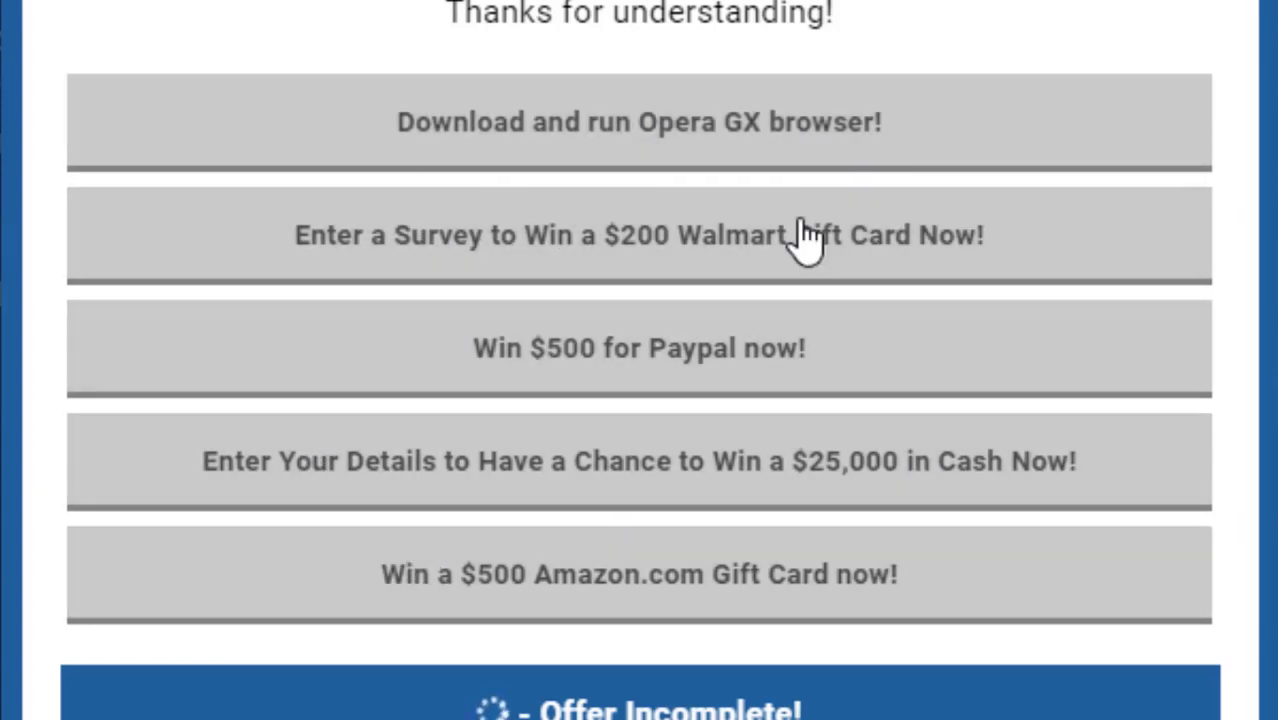
{"action": "mouse_move", "coordinate": [940, 47]}
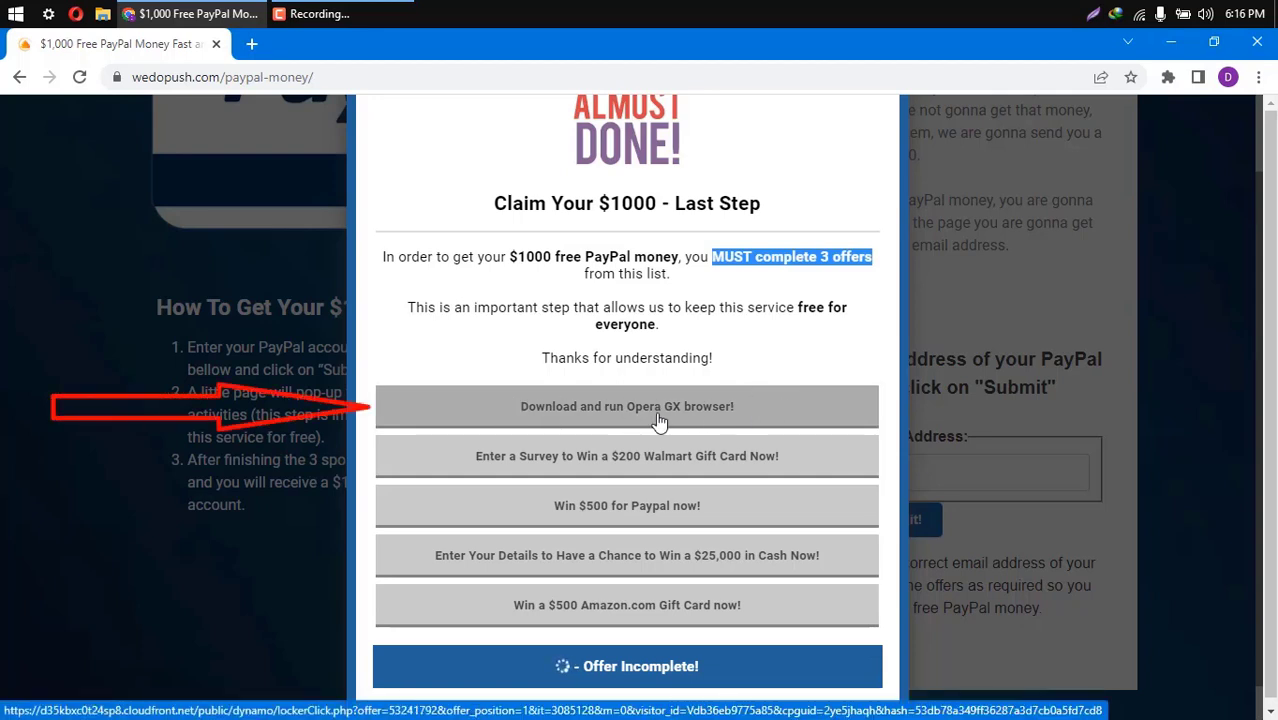
{"action": "mouse_move", "coordinate": [416, 406]}
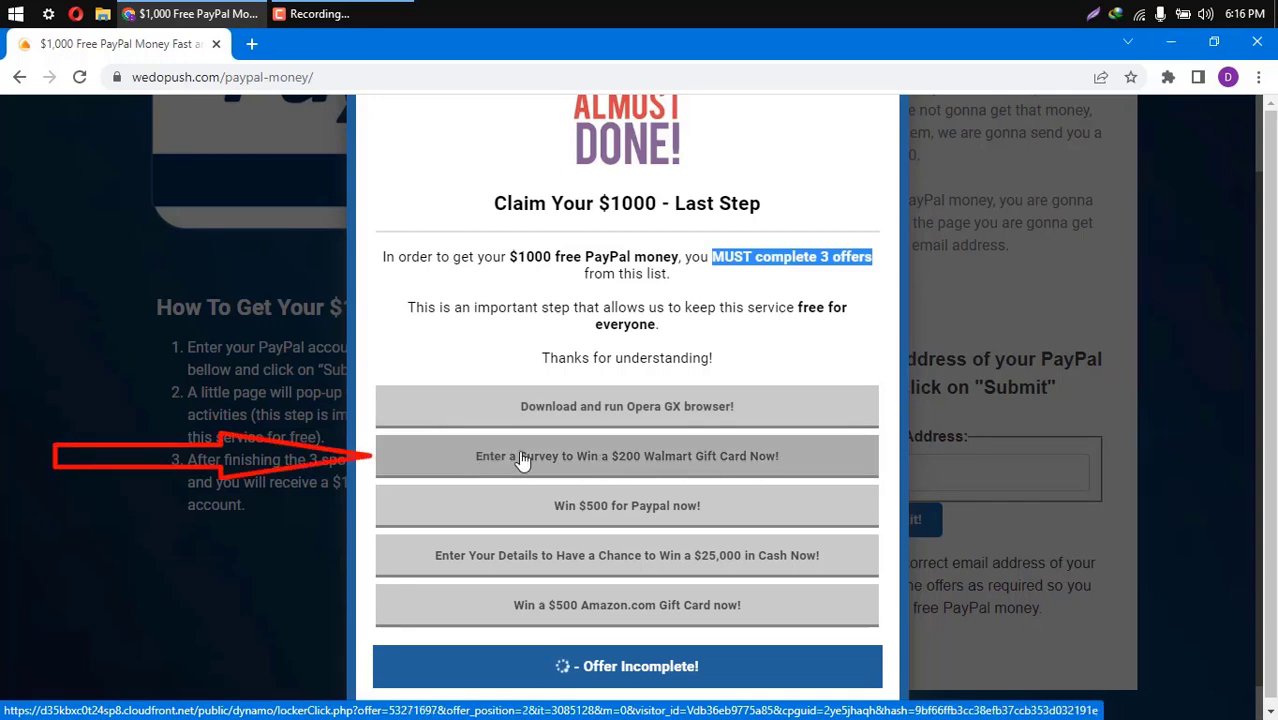
{"action": "mouse_move", "coordinate": [698, 462]}
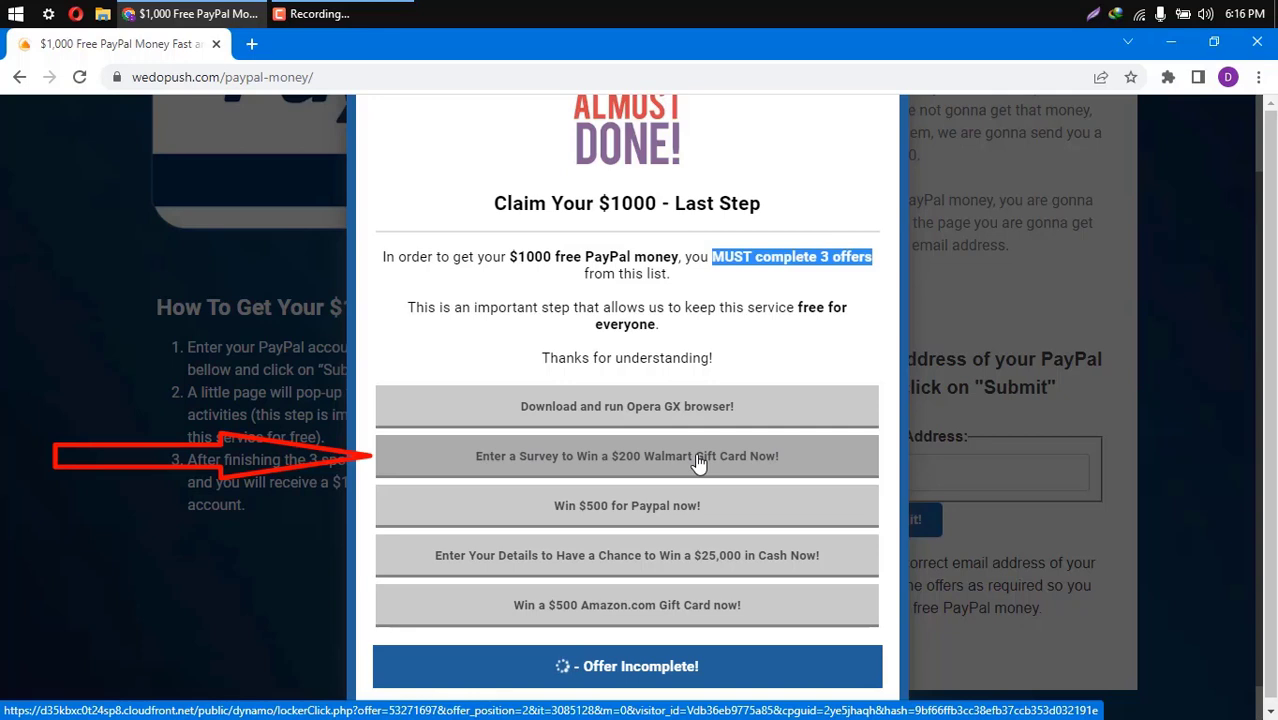
{"action": "mouse_move", "coordinate": [410, 450]}
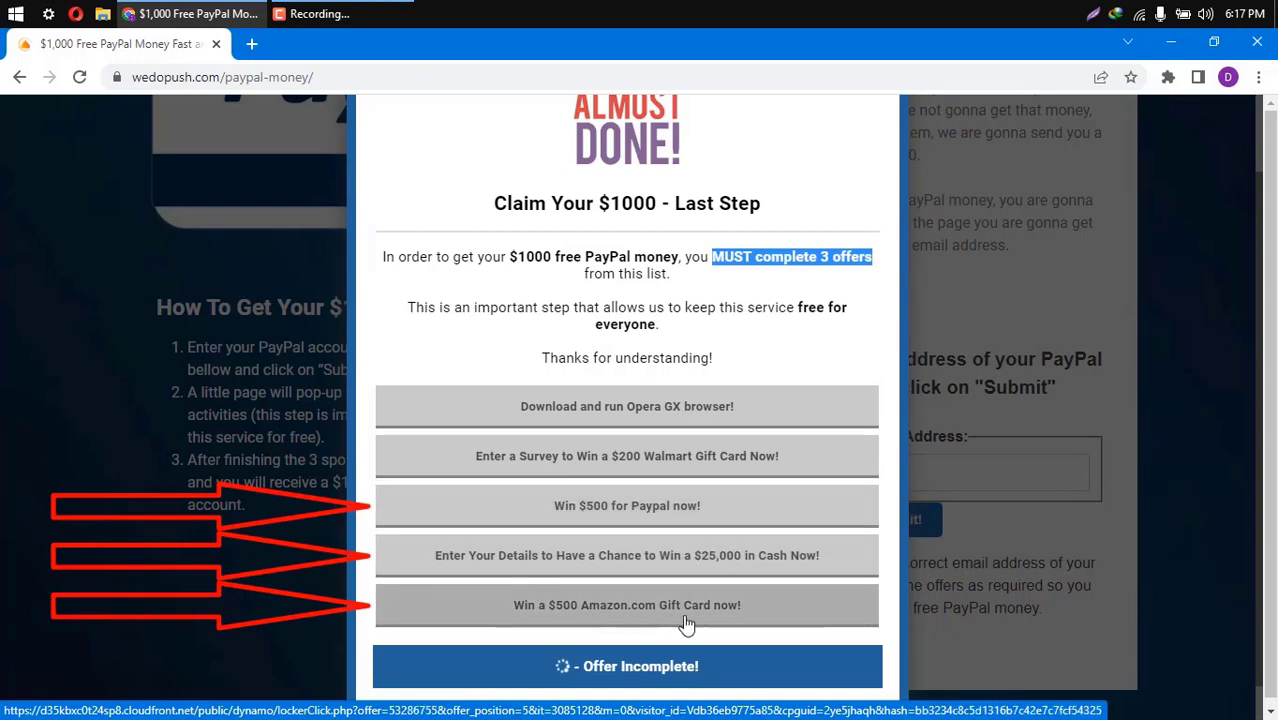
{"action": "mouse_move", "coordinate": [705, 598]}
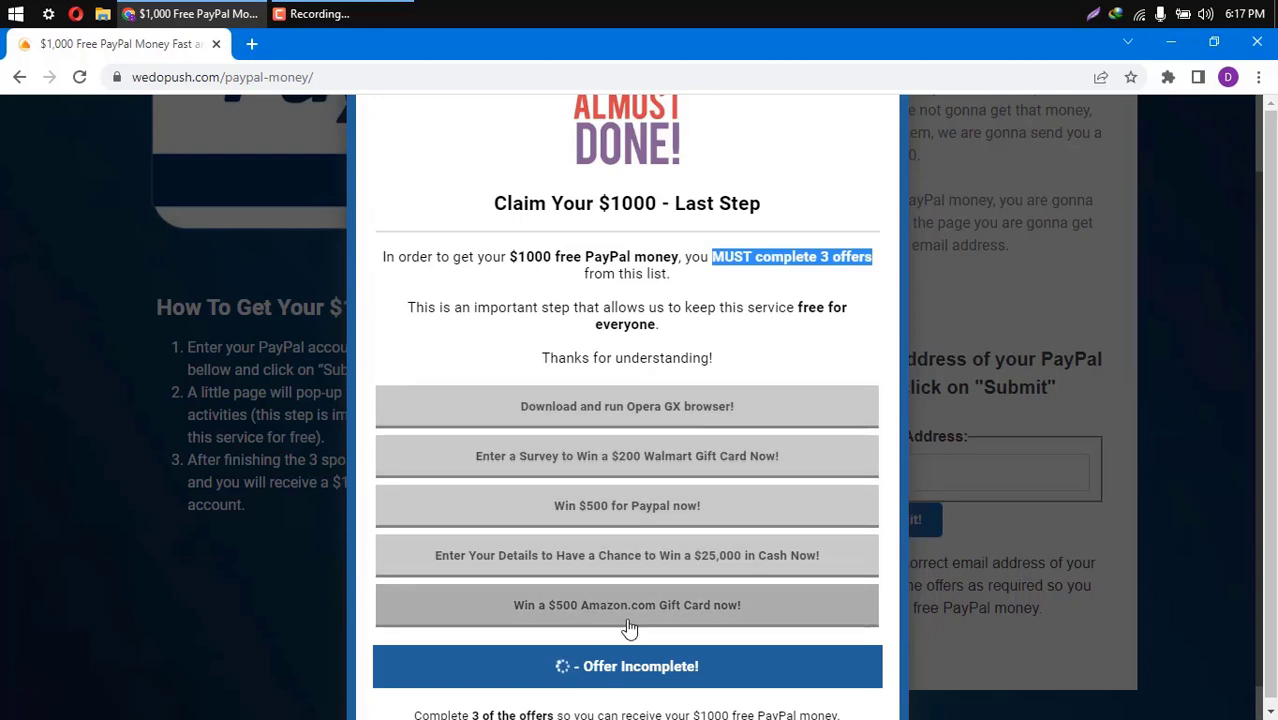
{"action": "mouse_move", "coordinate": [778, 364]}
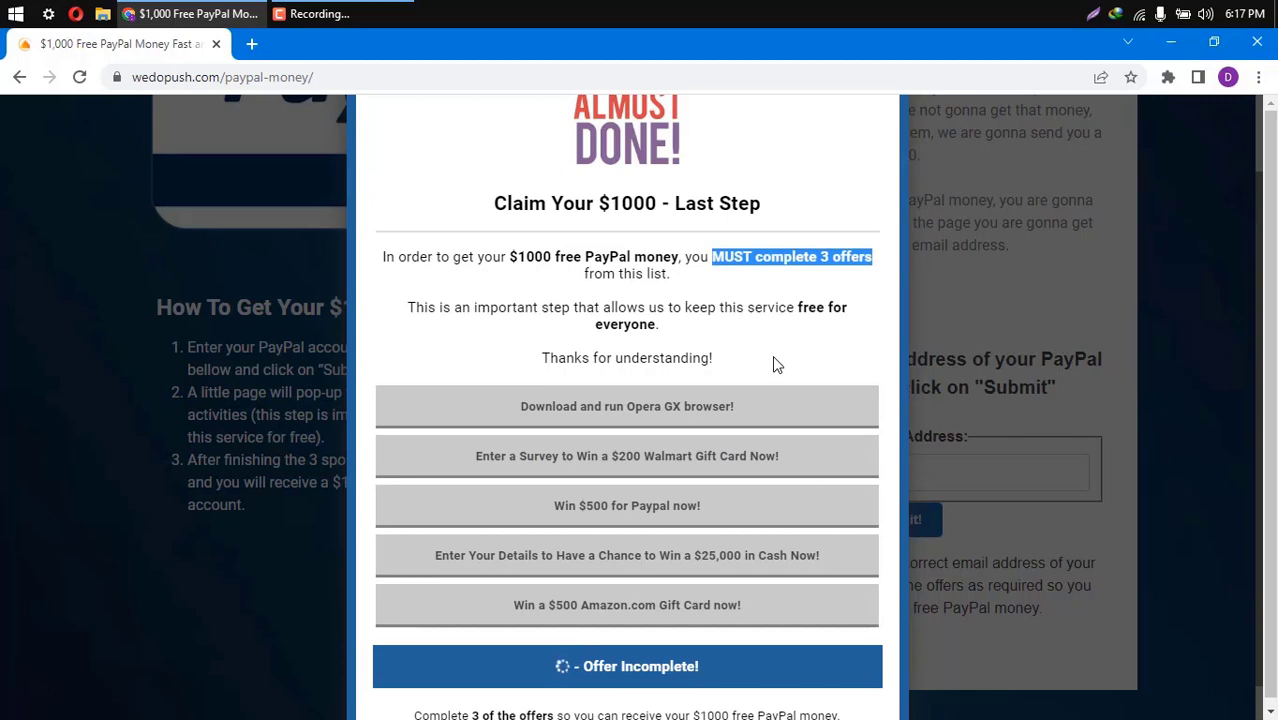